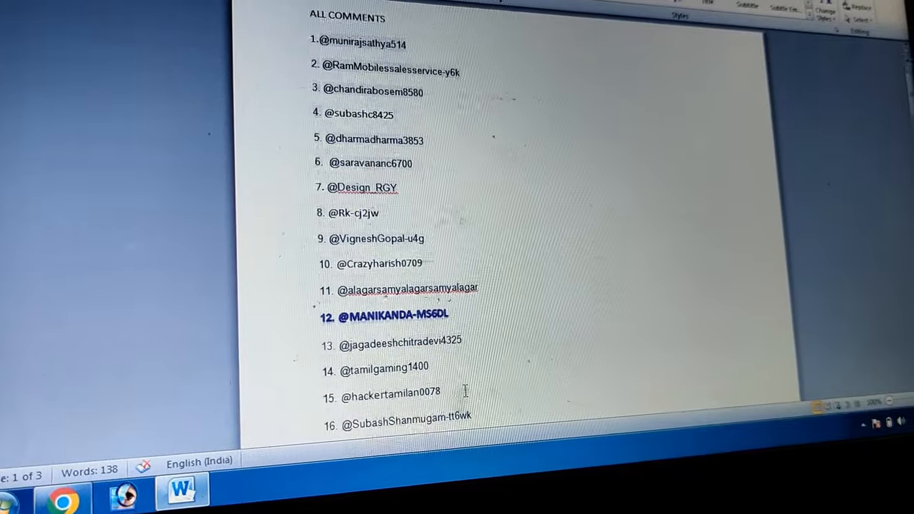
scroll(down, 3)
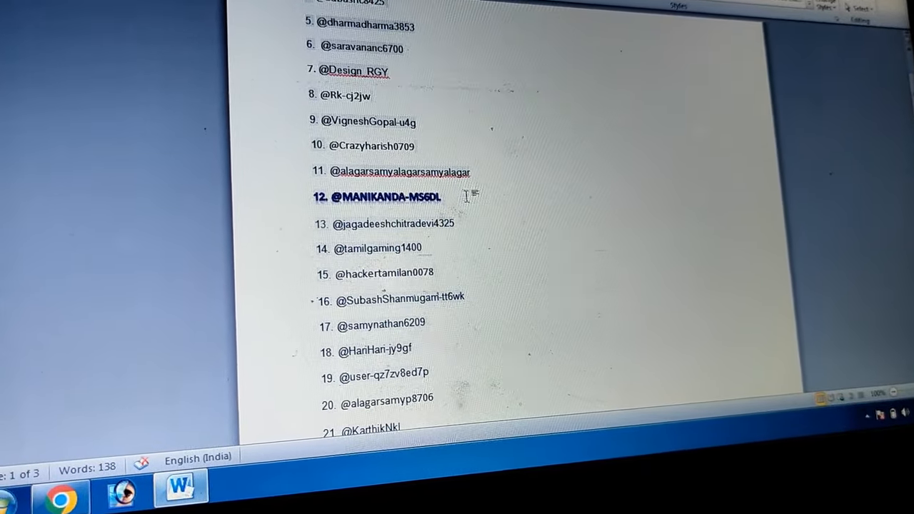
scroll(down, 3)
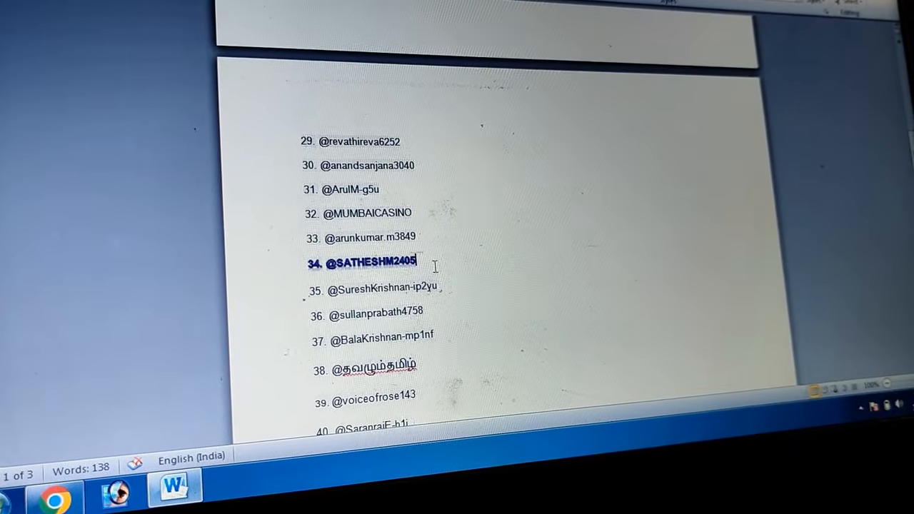
scroll(down, 3)
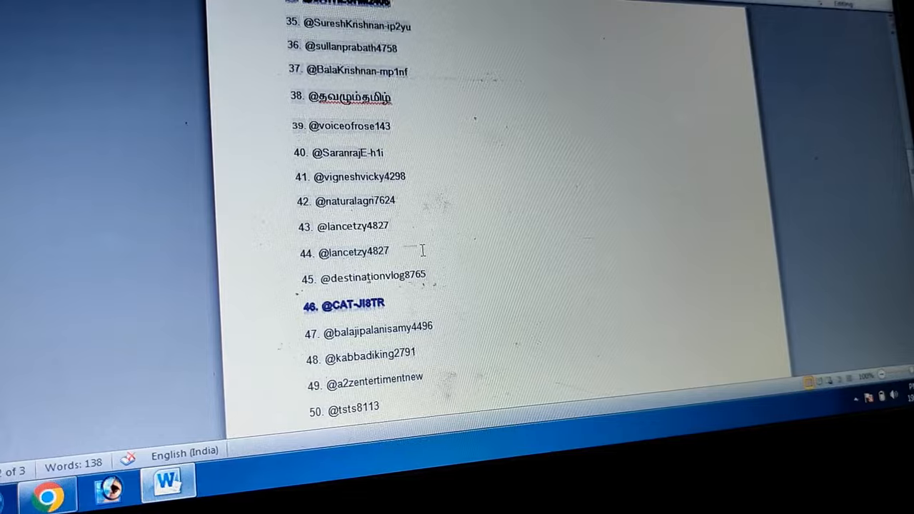
scroll(down, 3)
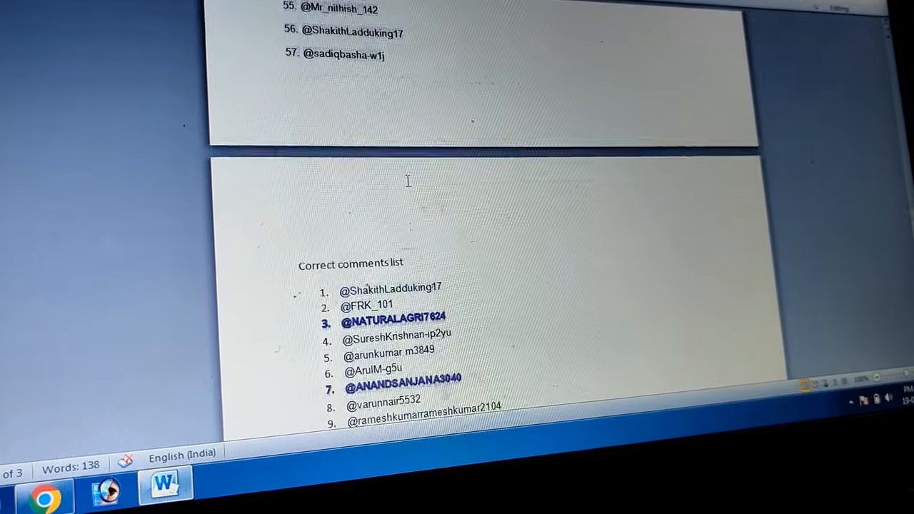
scroll(down, 3)
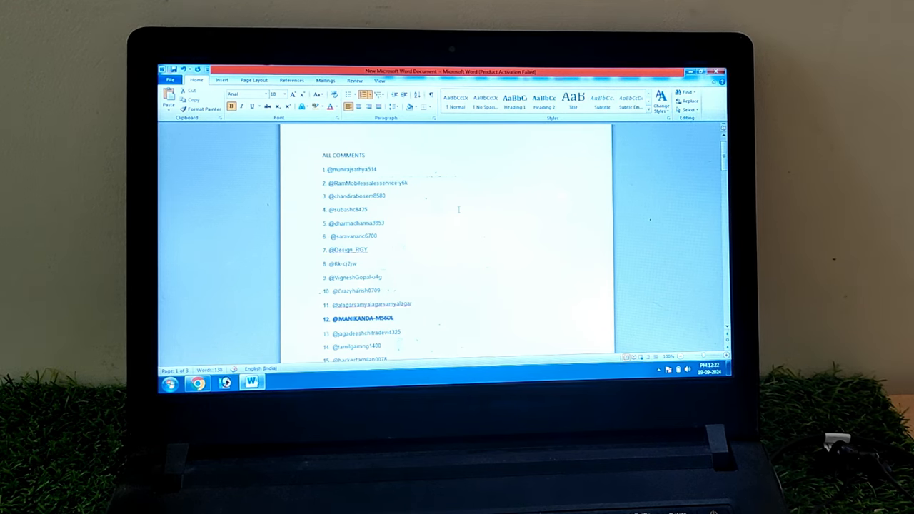
scroll(down, 3)
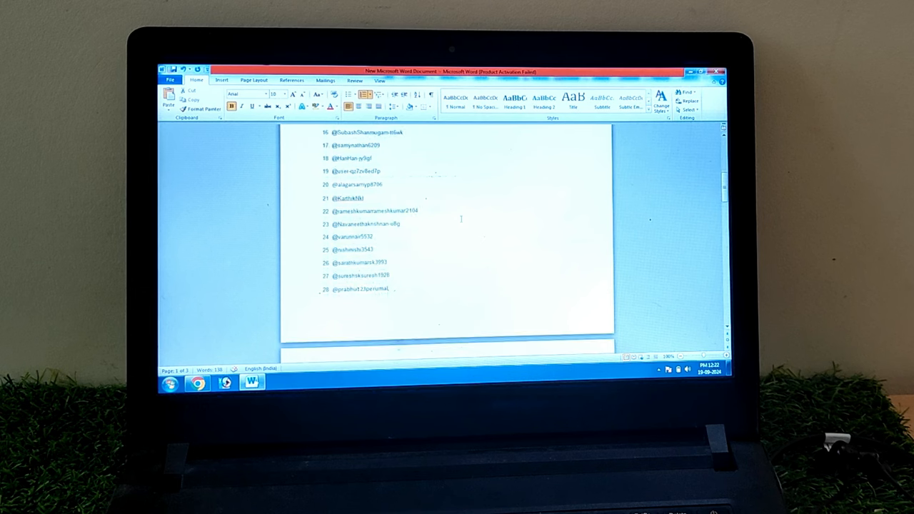
scroll(down, 3)
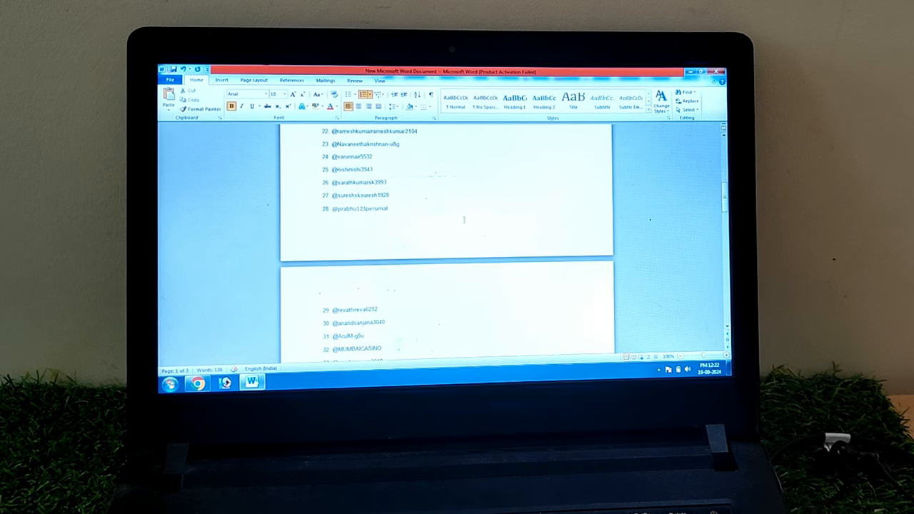
scroll(down, 3)
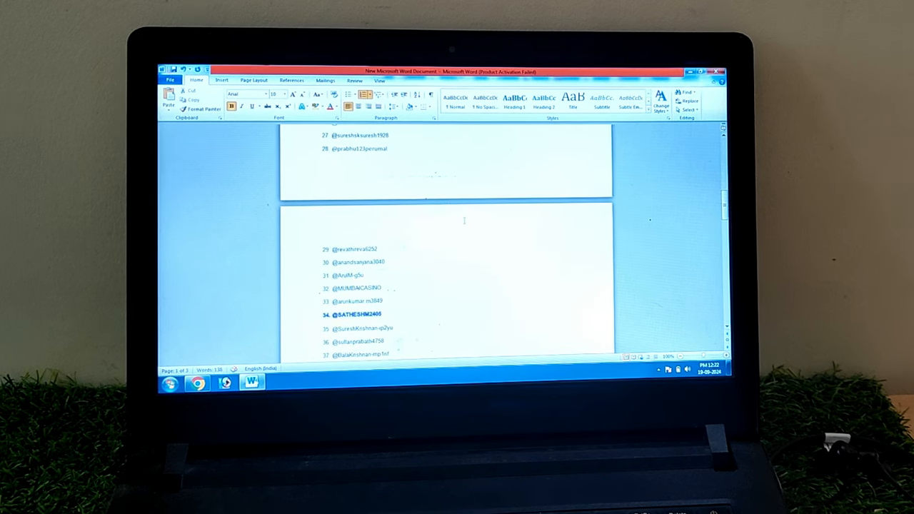